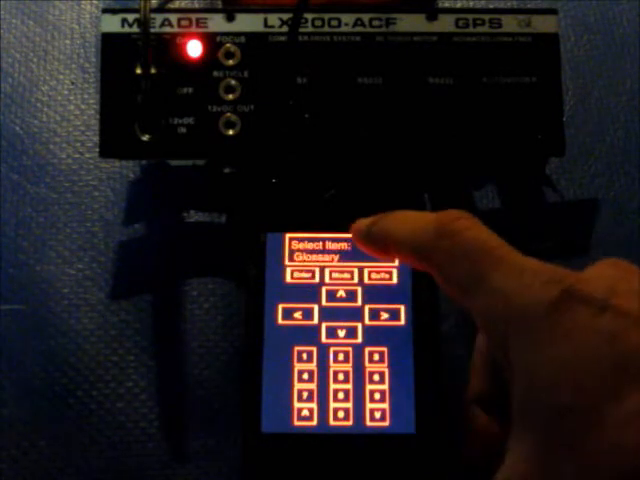
- Scroll the Select Item menu from Glossary to Guided Tour
click(306, 277)
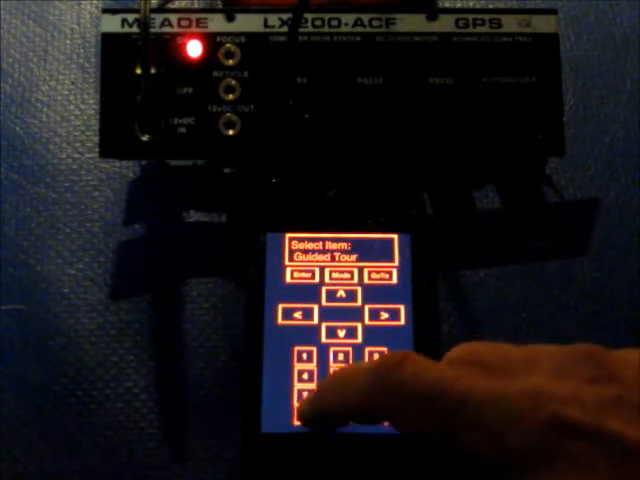
- Enter Setup > Date and key in today's date, reaching the Enter Time prompt
click(346, 333)
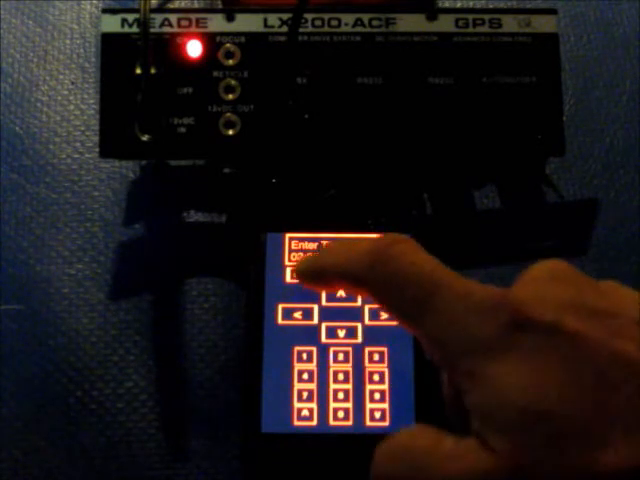
- Confirm the current time, returning to Select Item: Glossary
click(310, 270)
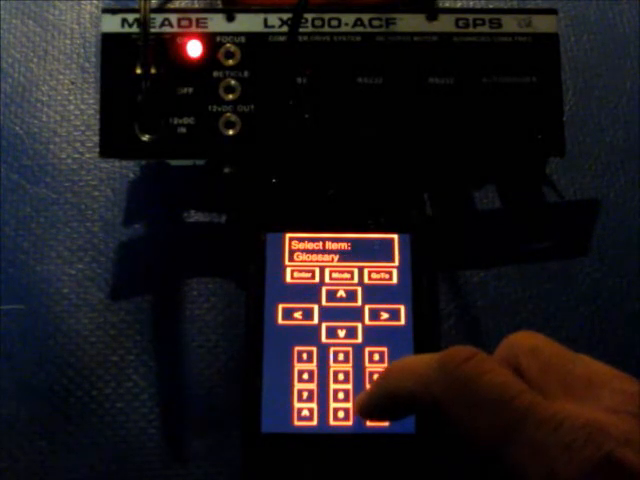
- Enter the Utilities menu and scroll from Ambient Temp. to Eyepiece Calc
click(345, 307)
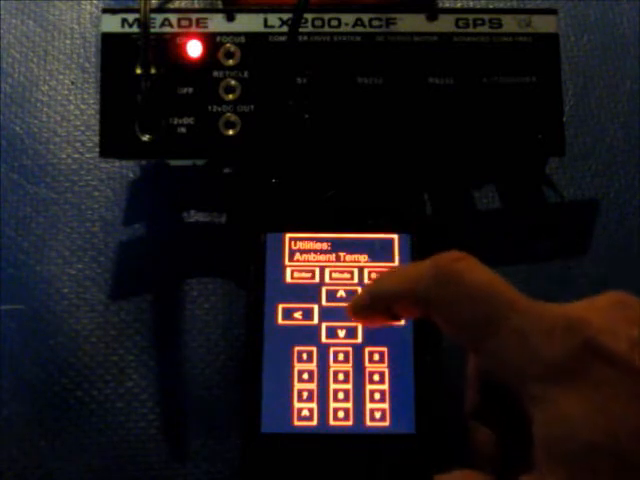
click(340, 334)
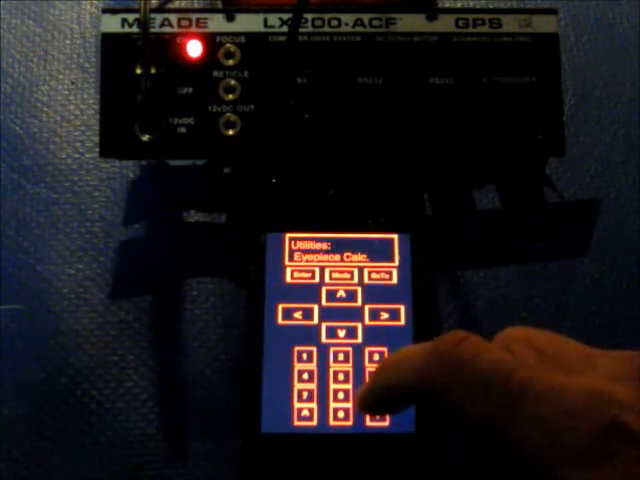